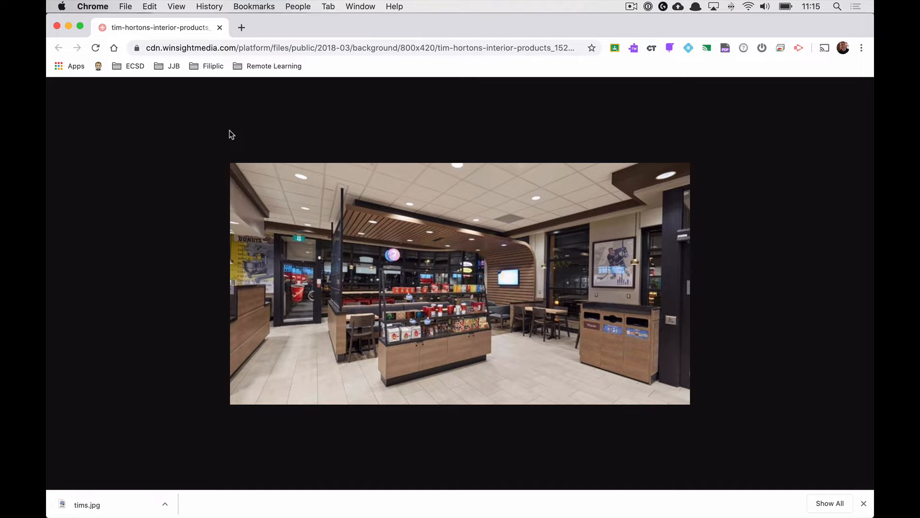
{"action": "mouse_move", "coordinate": [394, 227]}
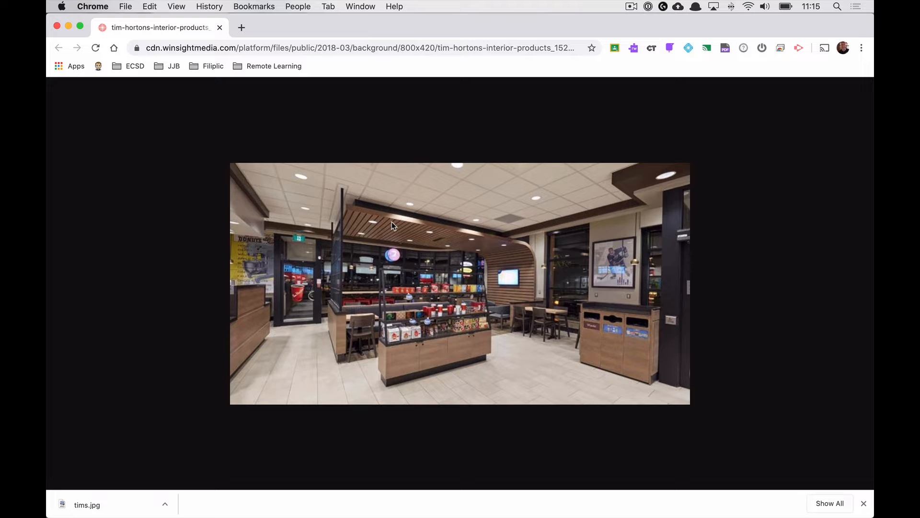
- Save the Tim Hortons store photo from Chrome to the Desktop, named 'tims'
{"action": "right_click", "coordinate": [392, 227]}
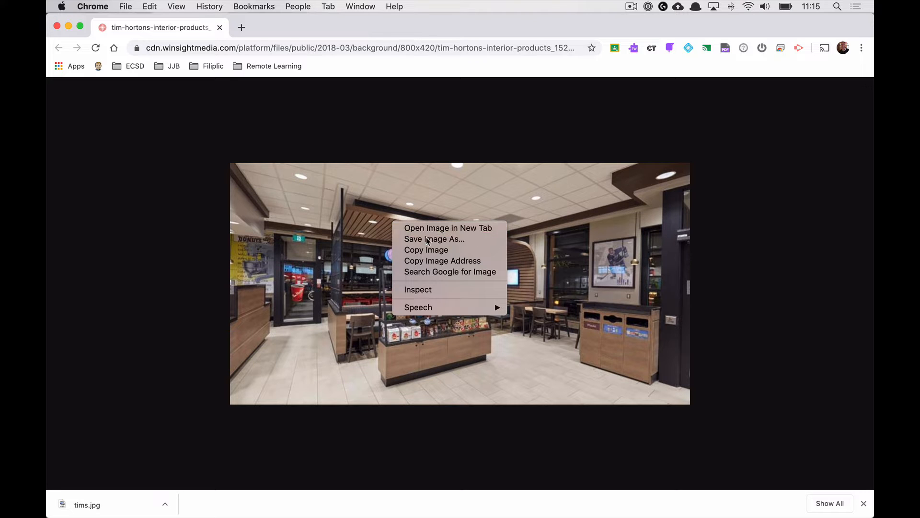
{"action": "left_click", "coordinate": [433, 239]}
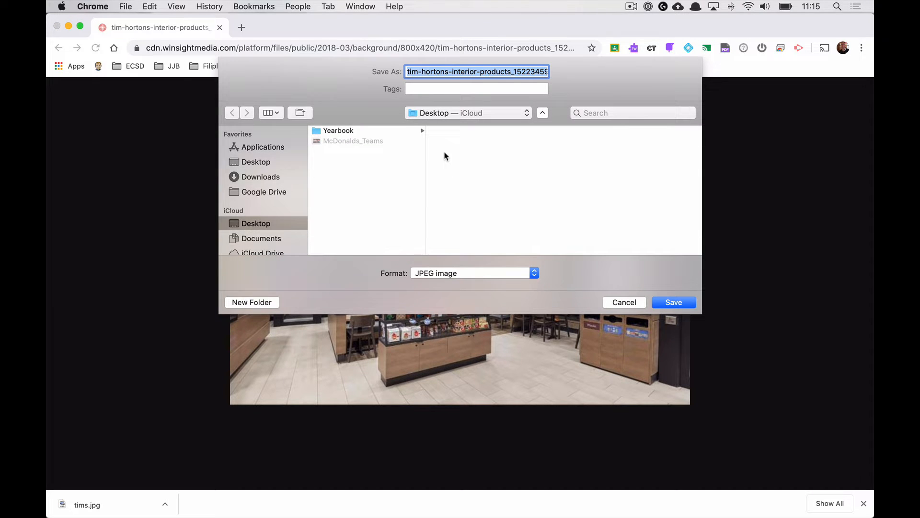
{"action": "type", "text": "tims"}
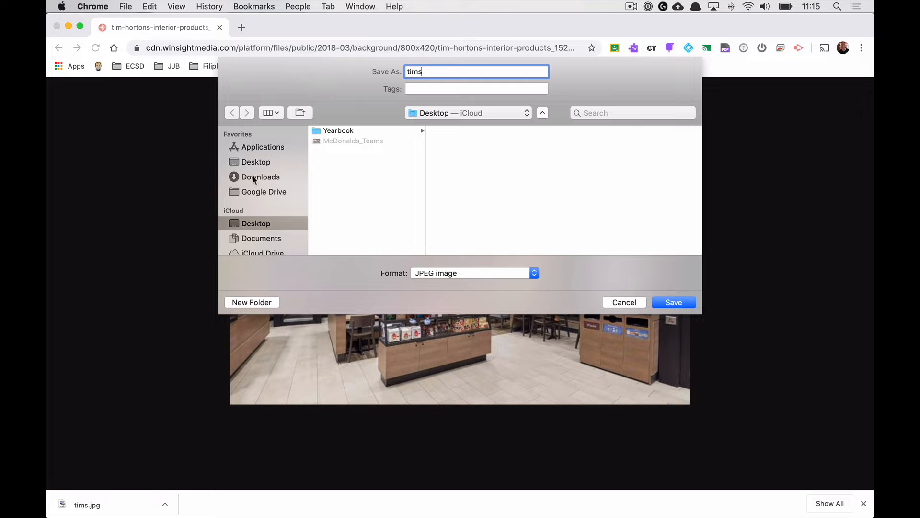
{"action": "mouse_move", "coordinate": [673, 302]}
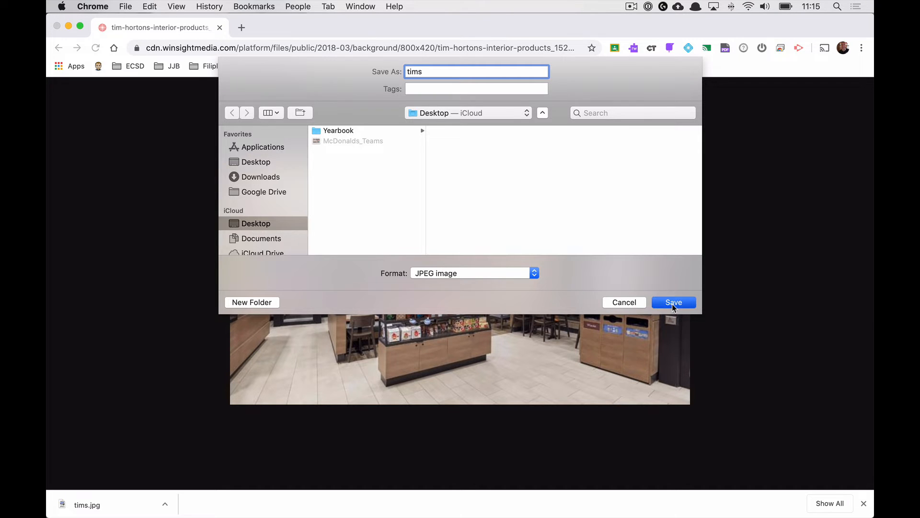
{"action": "left_click", "coordinate": [673, 302]}
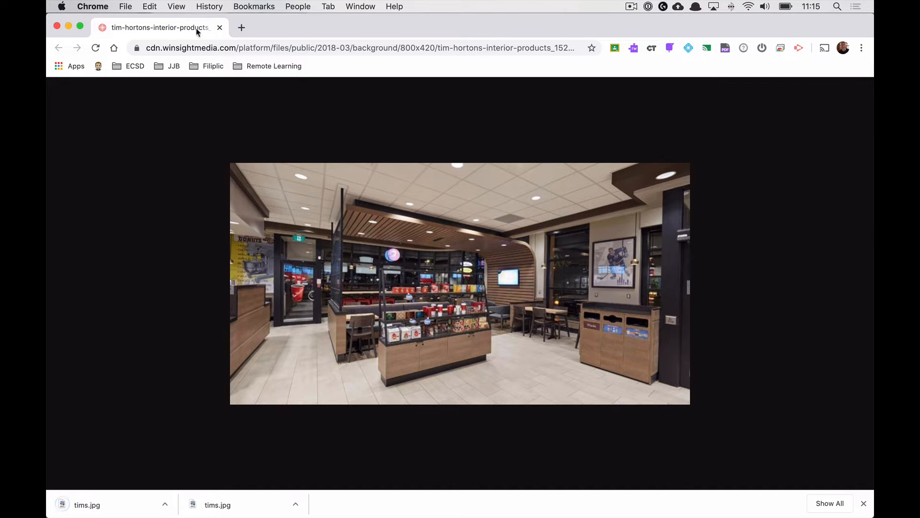
{"action": "mouse_move", "coordinate": [69, 26]}
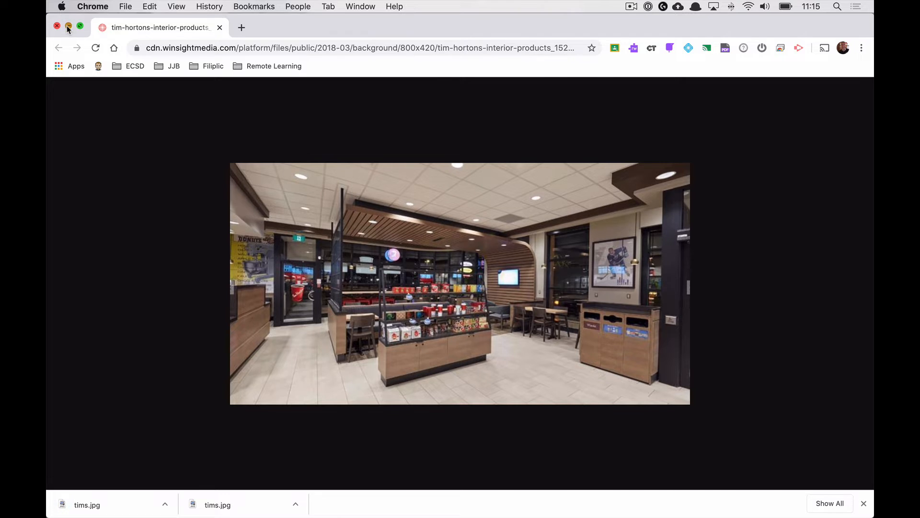
- Minimize Chrome and open ~/Library in Finder using Go to Folder
{"action": "left_click", "coordinate": [69, 26]}
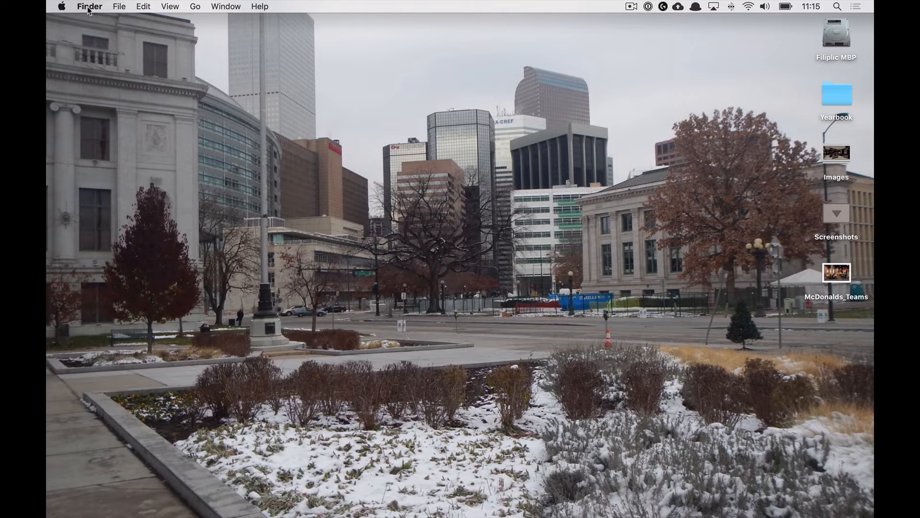
{"action": "mouse_move", "coordinate": [194, 7]}
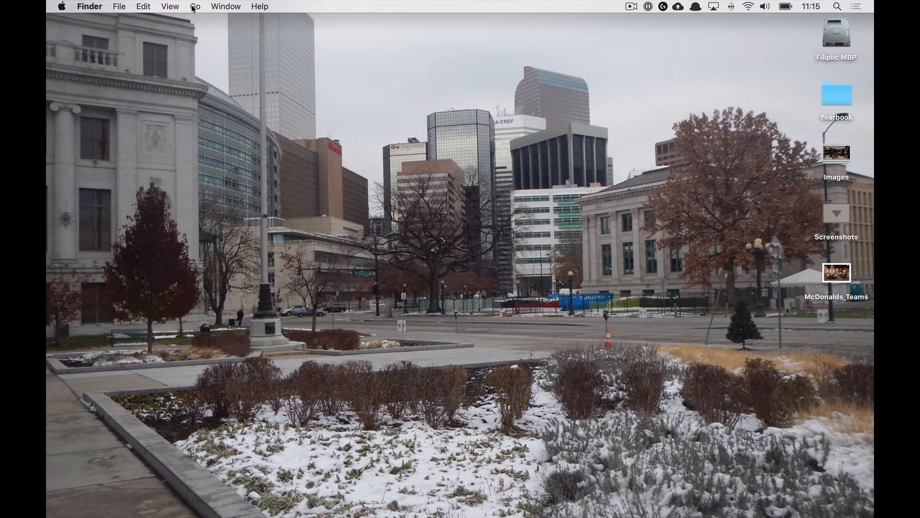
{"action": "left_click", "coordinate": [195, 7]}
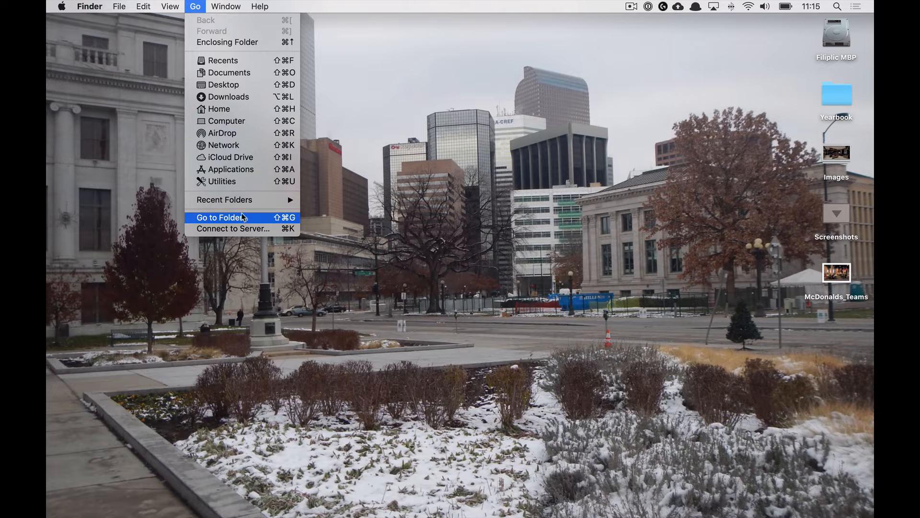
{"action": "left_click", "coordinate": [221, 217]}
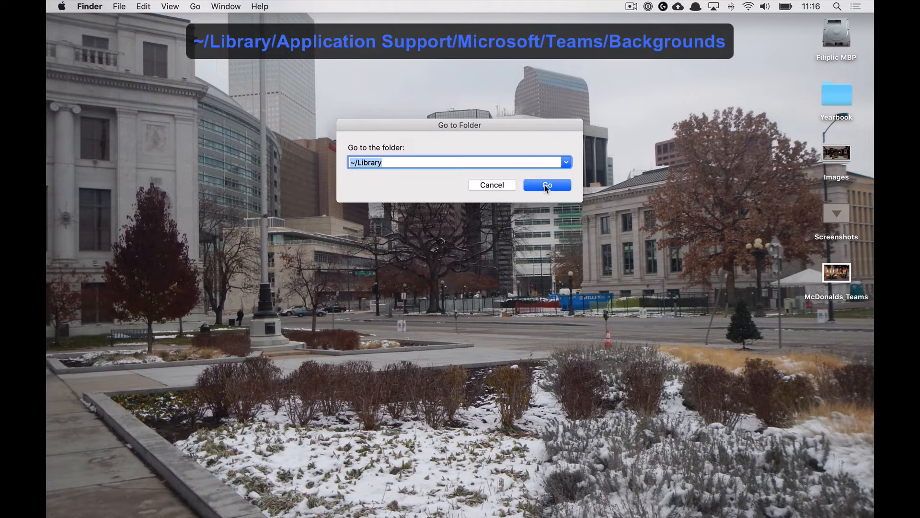
{"action": "left_click", "coordinate": [546, 185]}
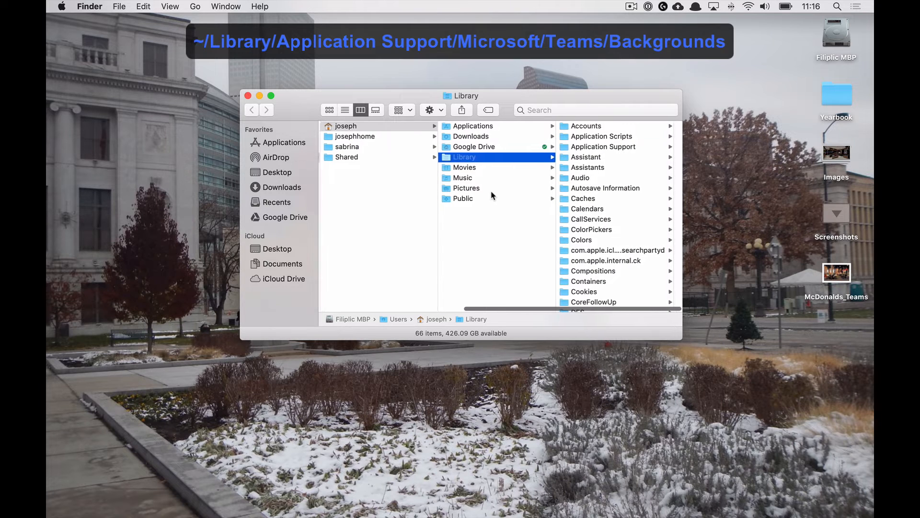
- Browse Application Support > Microsoft > Teams > Backgrounds in Finder's column view
{"action": "left_click", "coordinate": [603, 146]}
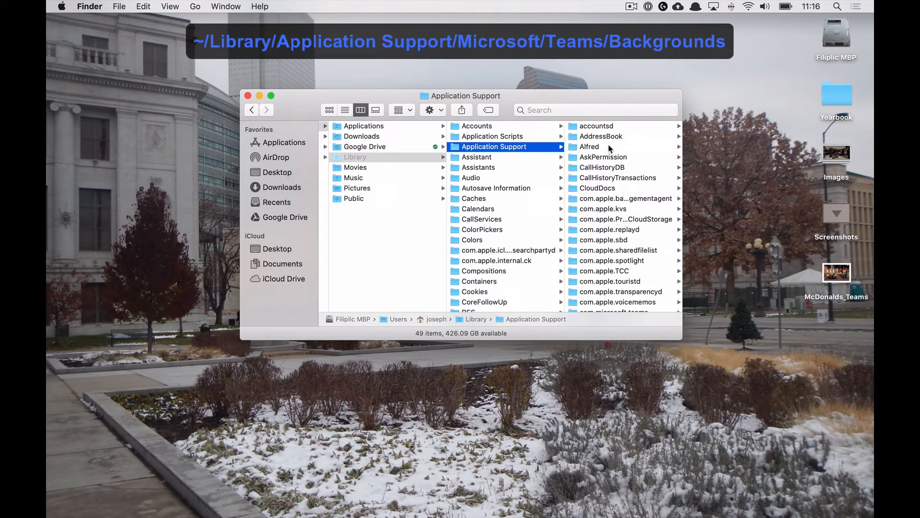
{"action": "mouse_move", "coordinate": [623, 207]}
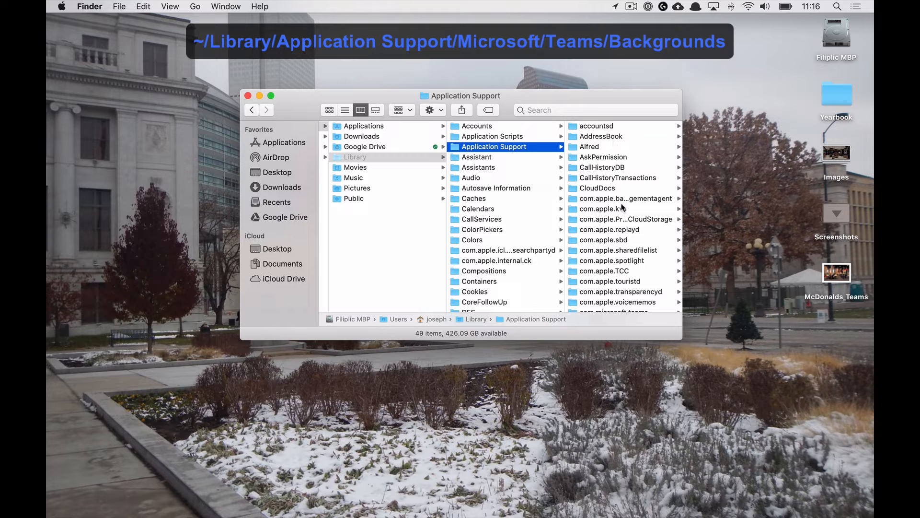
{"action": "scroll", "scroll_direction": "down", "scroll_amount": 3}
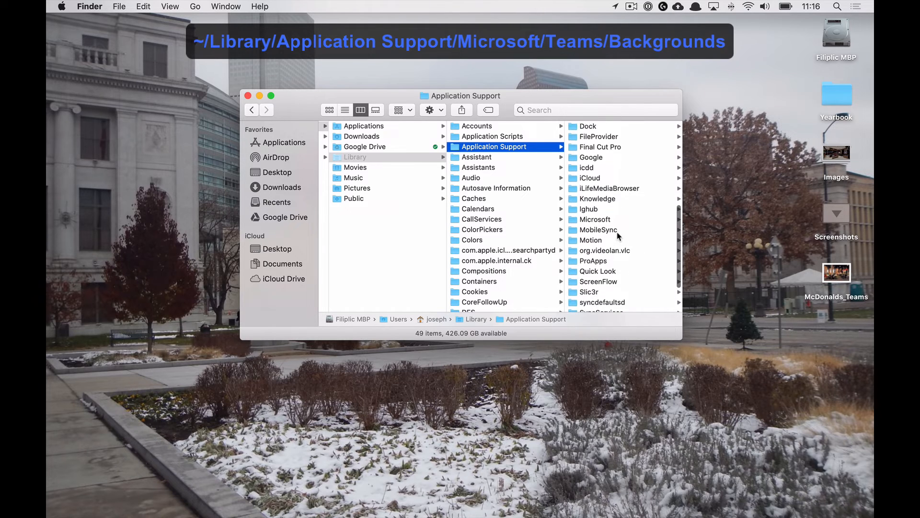
{"action": "left_click", "coordinate": [595, 219]}
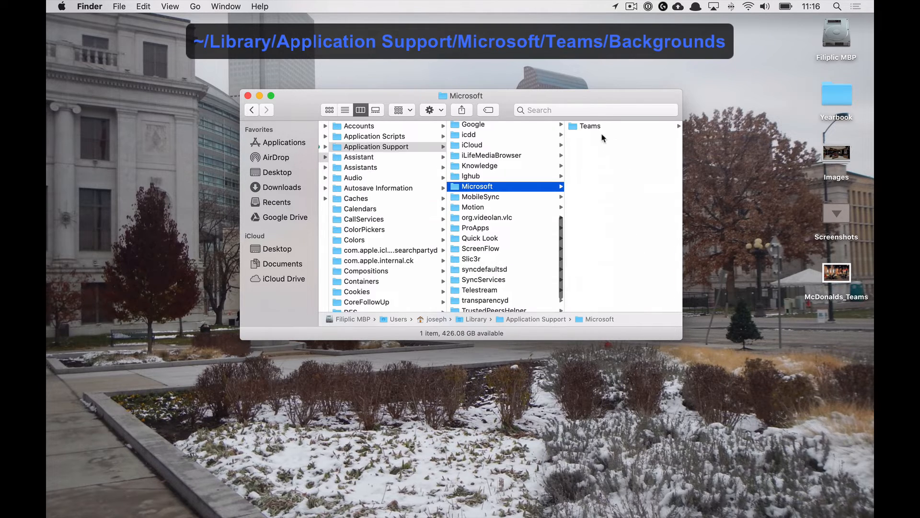
{"action": "left_click", "coordinate": [590, 126]}
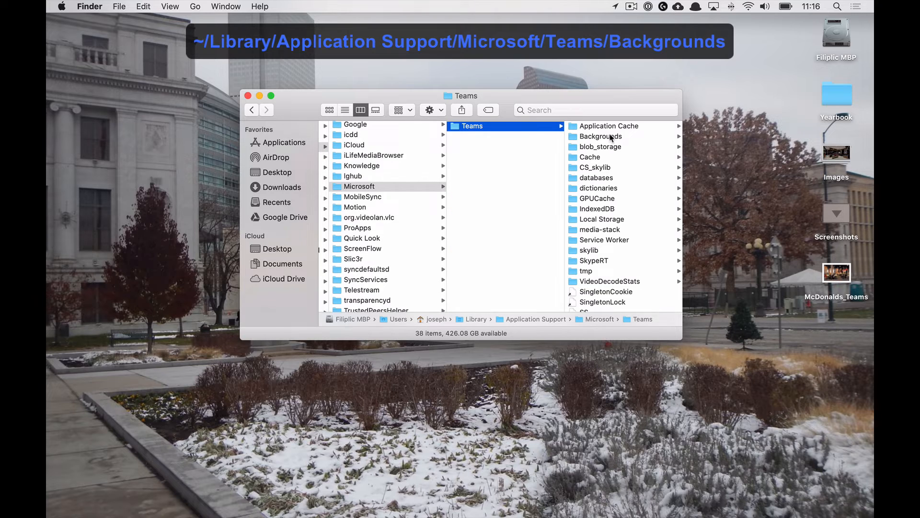
{"action": "left_click", "coordinate": [600, 136]}
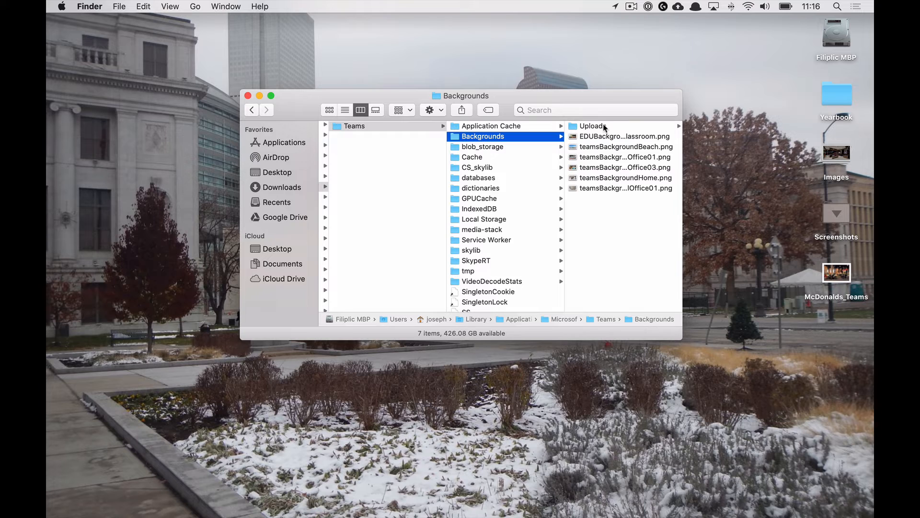
- Open the Backgrounds Uploads folder, then show background effects in the Teams call
{"action": "left_click", "coordinate": [593, 126]}
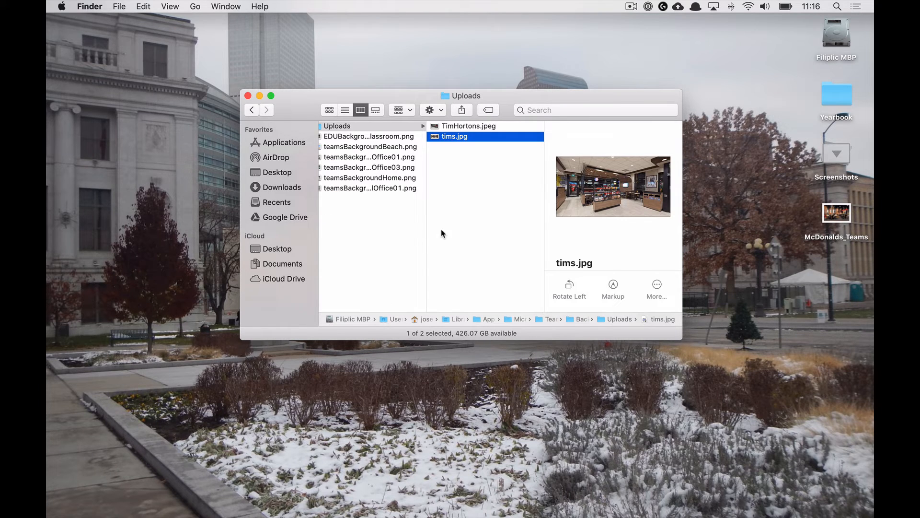
{"action": "mouse_move", "coordinate": [53, 253]}
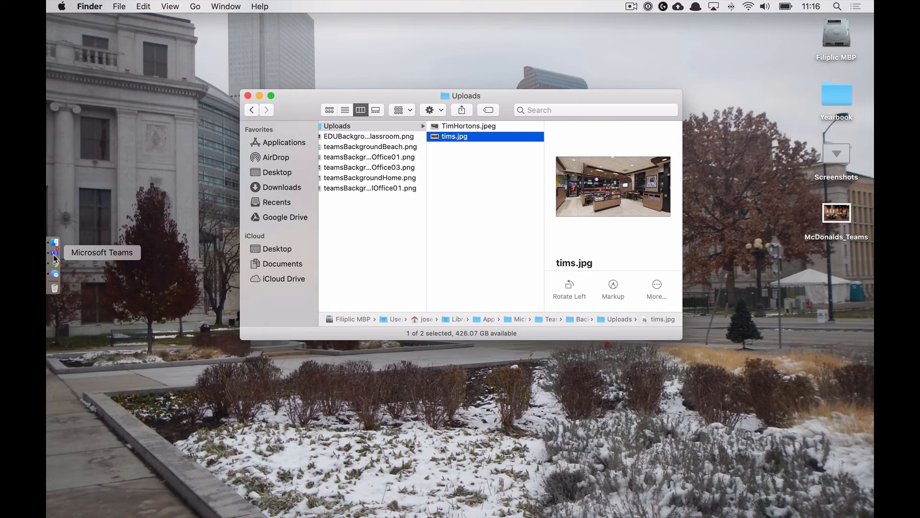
{"action": "left_click", "coordinate": [54, 253]}
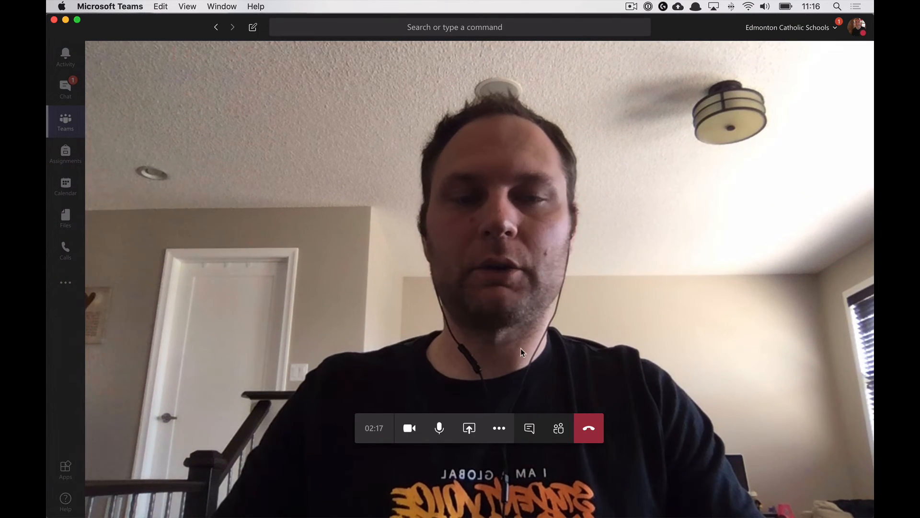
{"action": "mouse_move", "coordinate": [499, 428]}
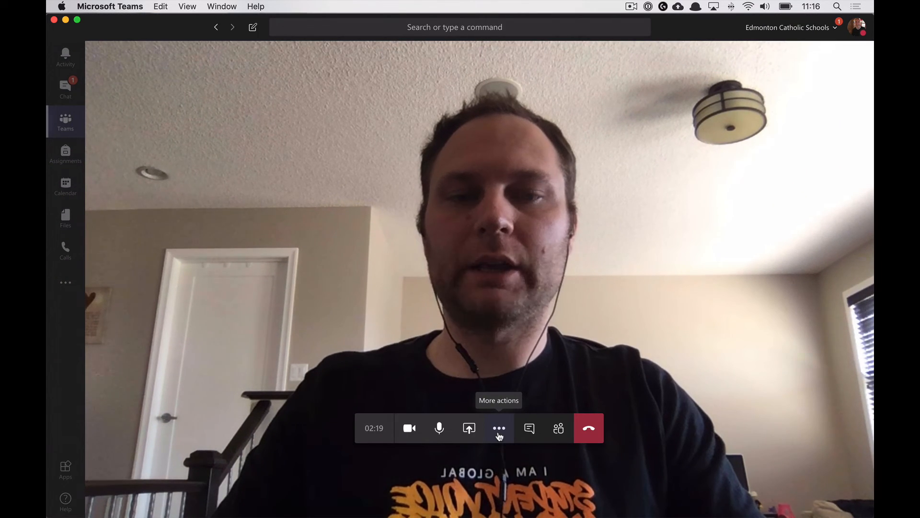
{"action": "left_click", "coordinate": [498, 428]}
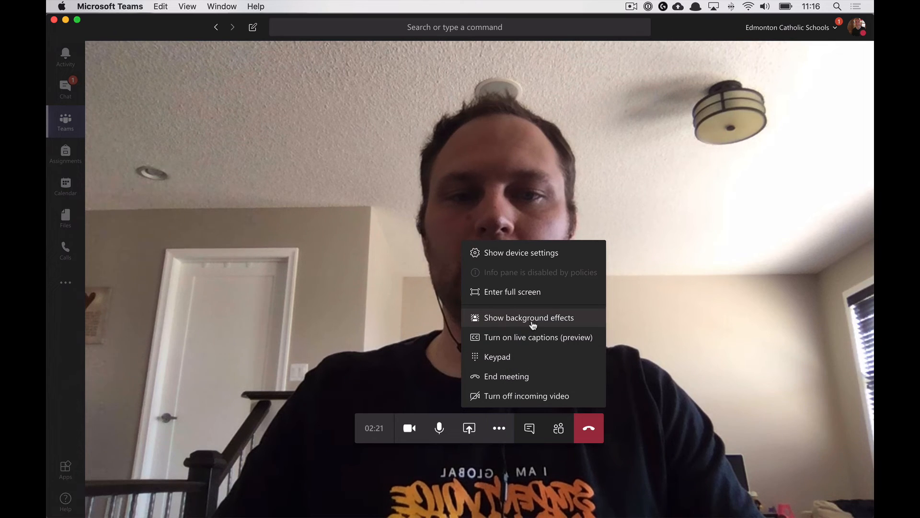
{"action": "left_click", "coordinate": [529, 318]}
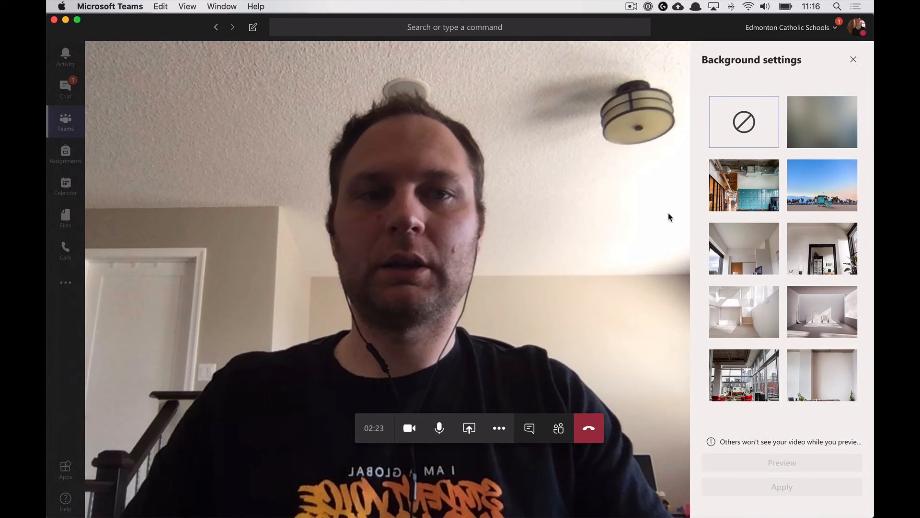
- Pick the Tim Hortons interior thumbnail and apply it as the call background
{"action": "scroll", "scroll_direction": "down", "scroll_amount": 3}
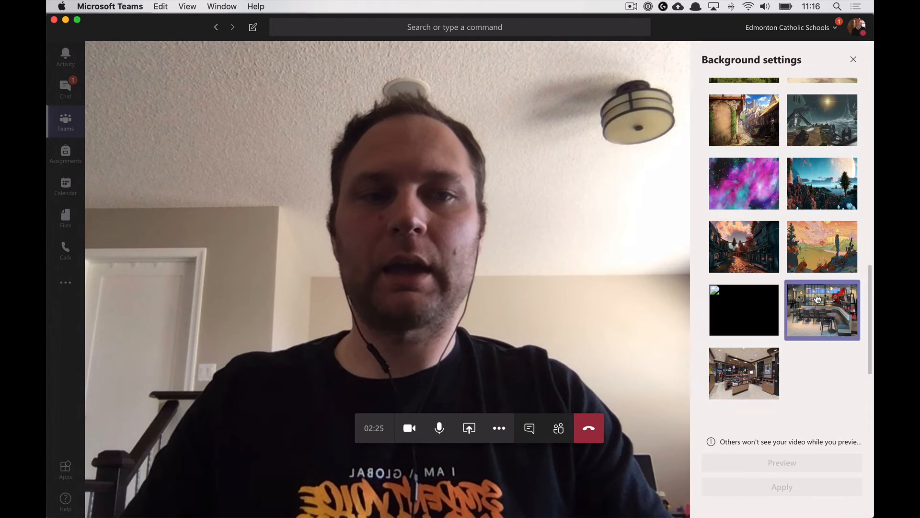
{"action": "left_click", "coordinate": [743, 374]}
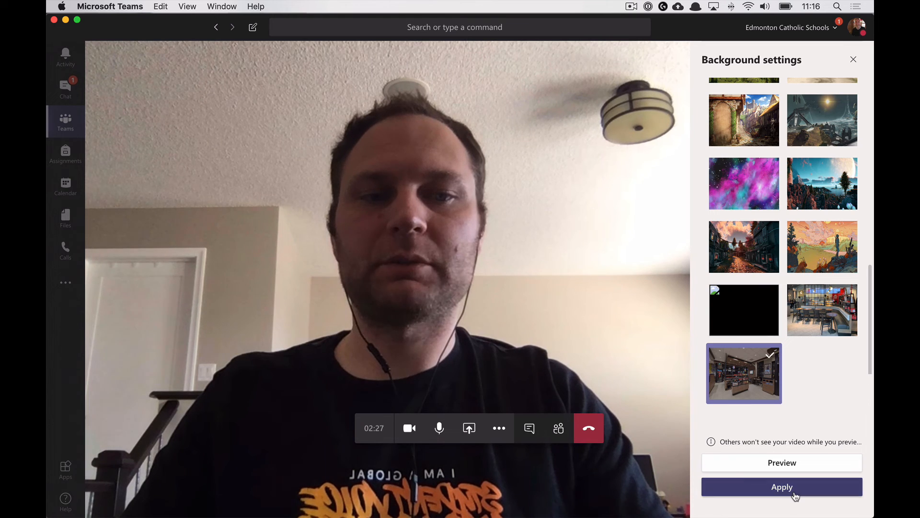
{"action": "left_click", "coordinate": [782, 487]}
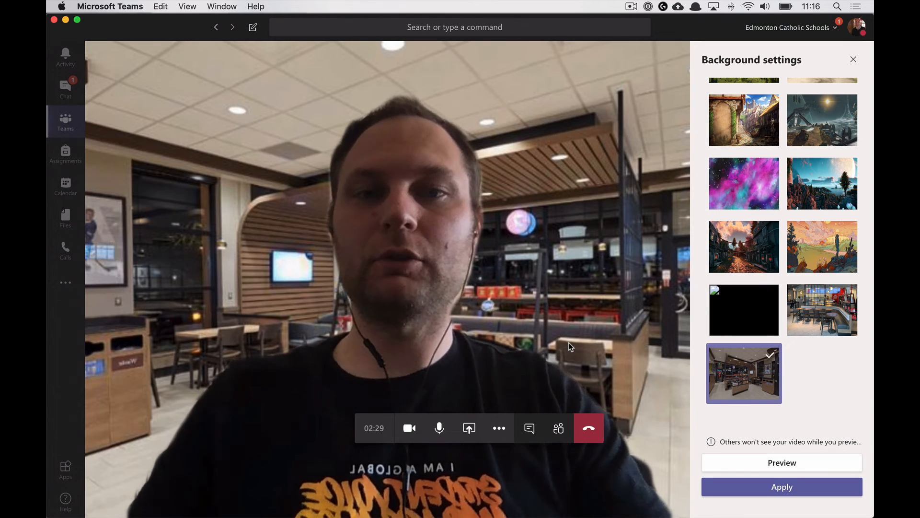